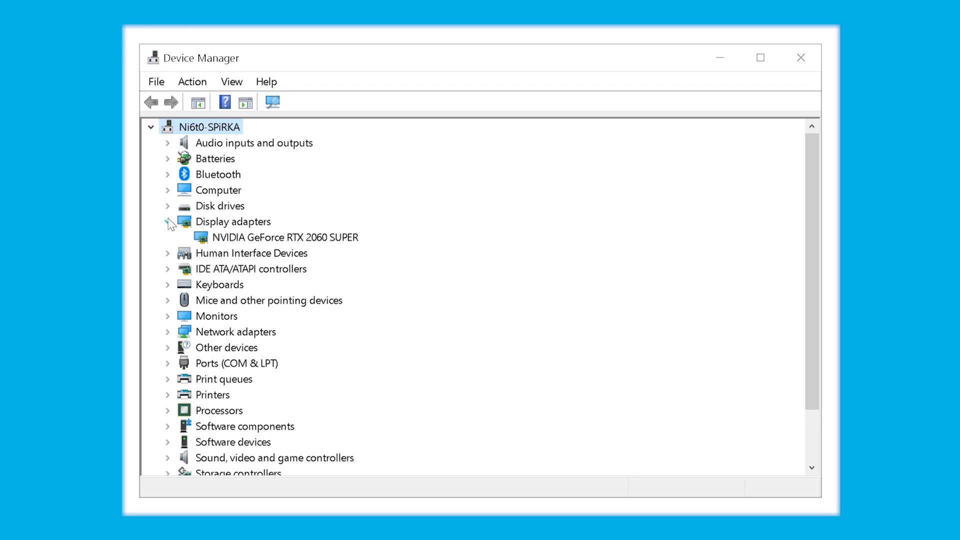
# - Expand Display adapters and view the NVIDIA GeForce RTX 2060 SUPER's driver properties
pyautogui.click(285, 237)
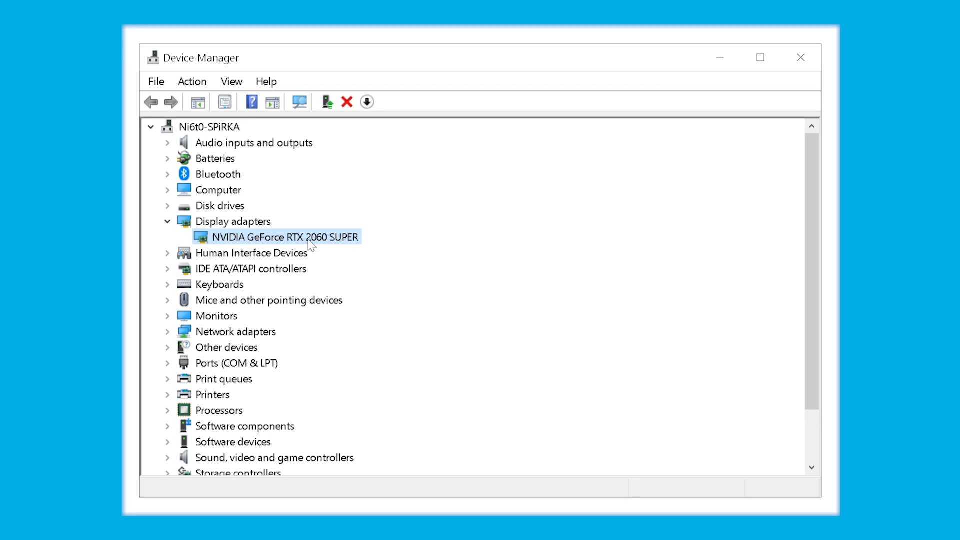
pyautogui.doubleClick(287, 237)
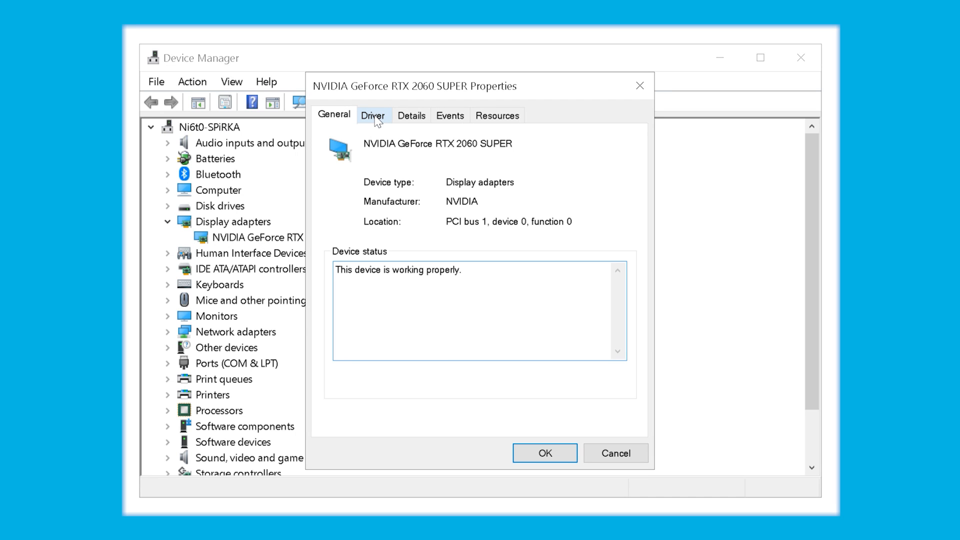
pyautogui.moveTo(490, 131)
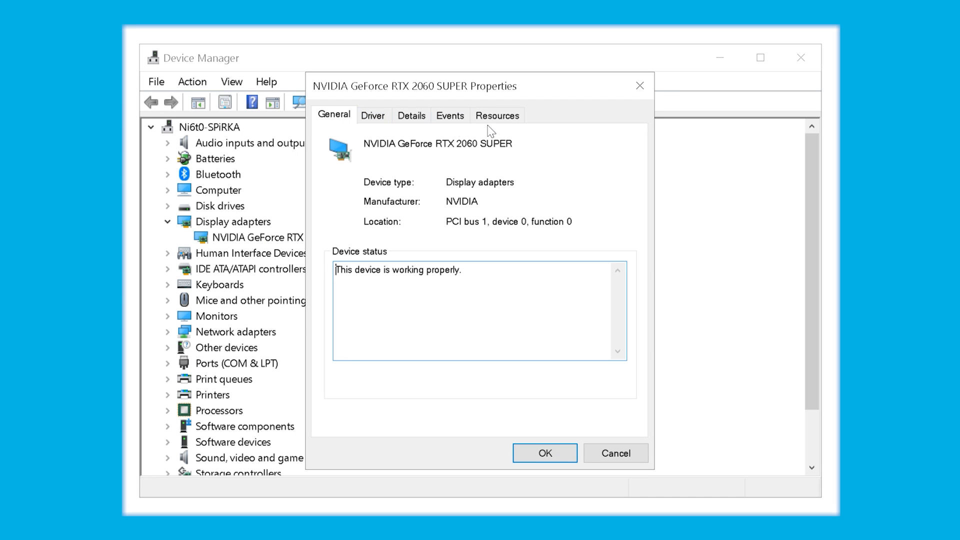
pyautogui.click(373, 115)
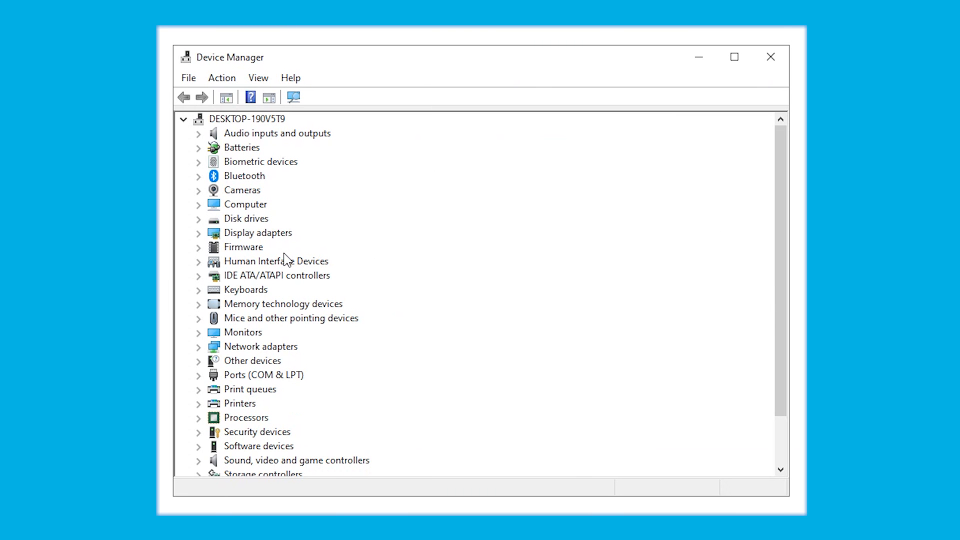
pyautogui.moveTo(263, 160)
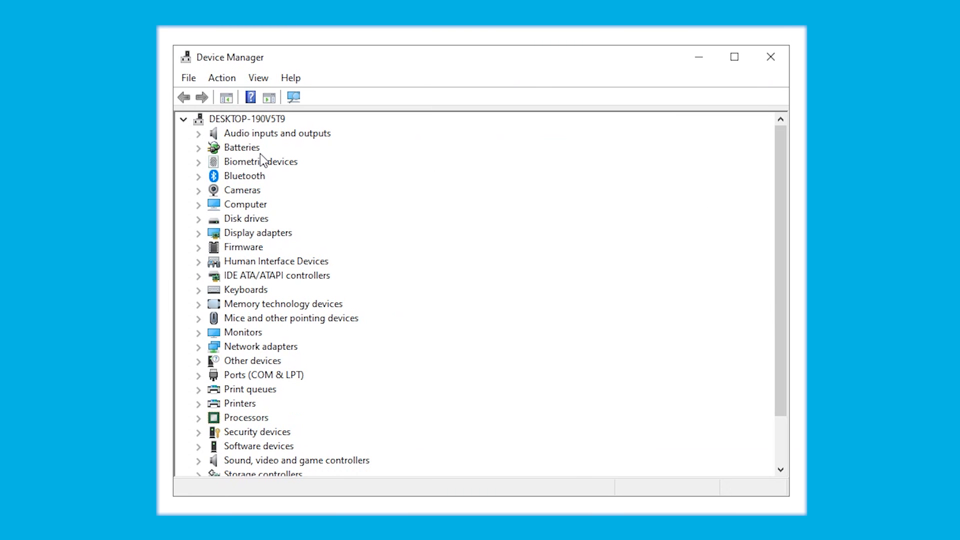
pyautogui.moveTo(255, 276)
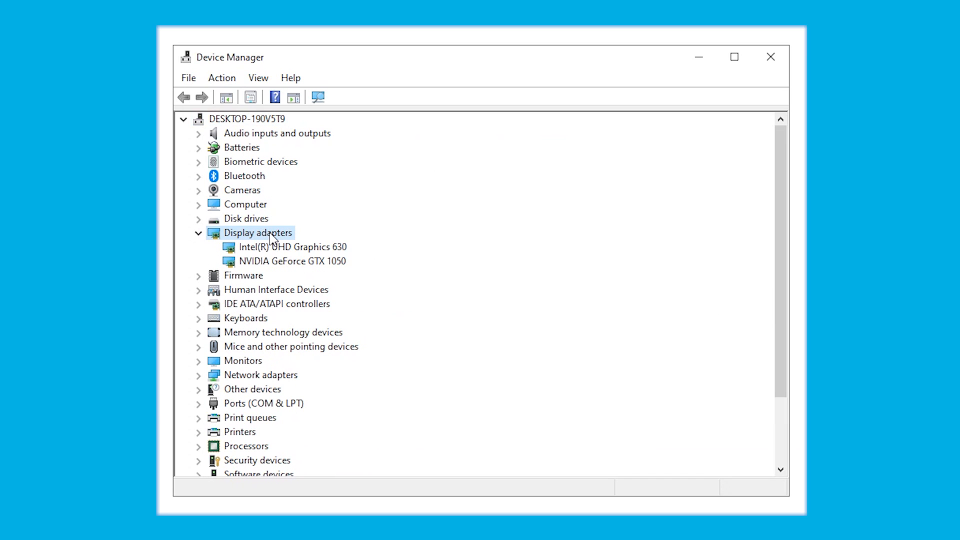
# - Expand Display adapters and choose Uninstall device for Intel(R) UHD Graphics 630
pyautogui.click(292, 247)
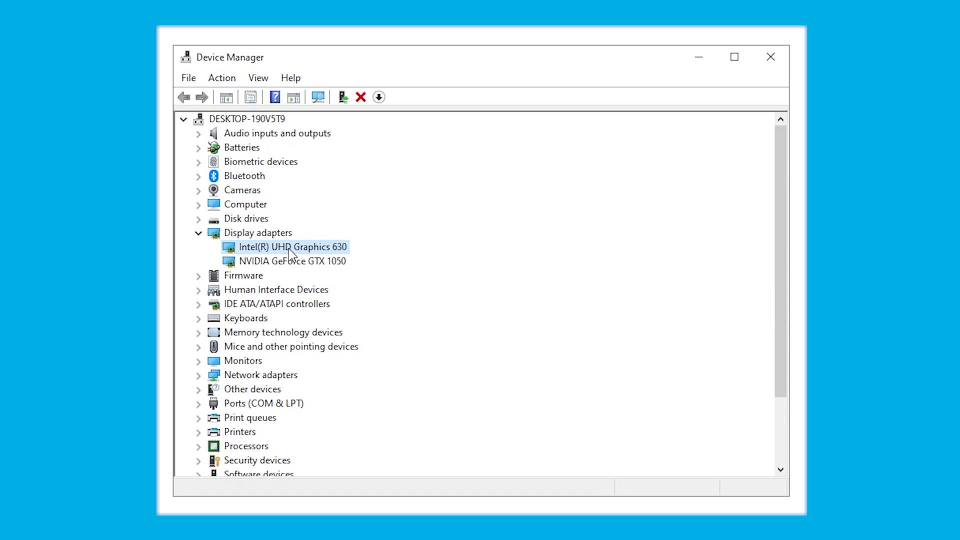
pyautogui.rightClick(291, 247)
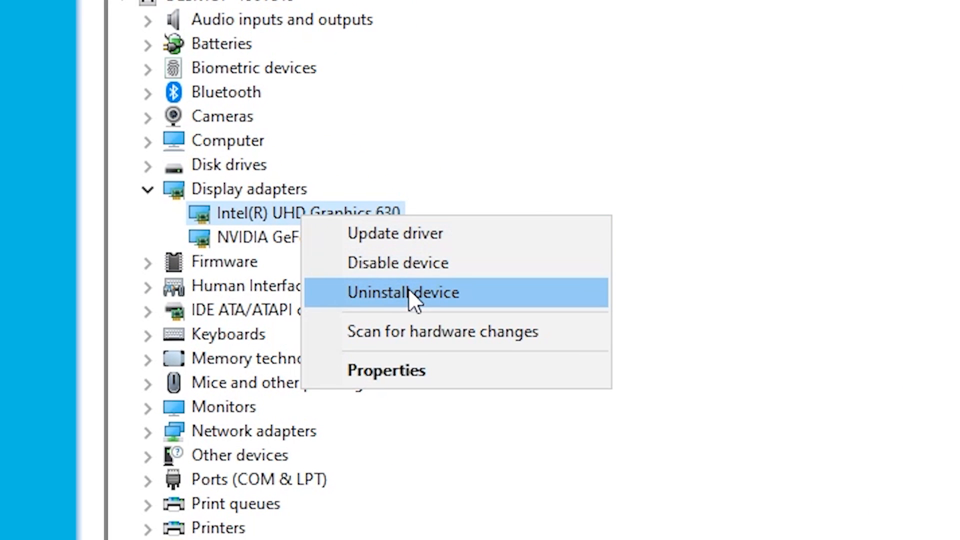
pyautogui.click(402, 292)
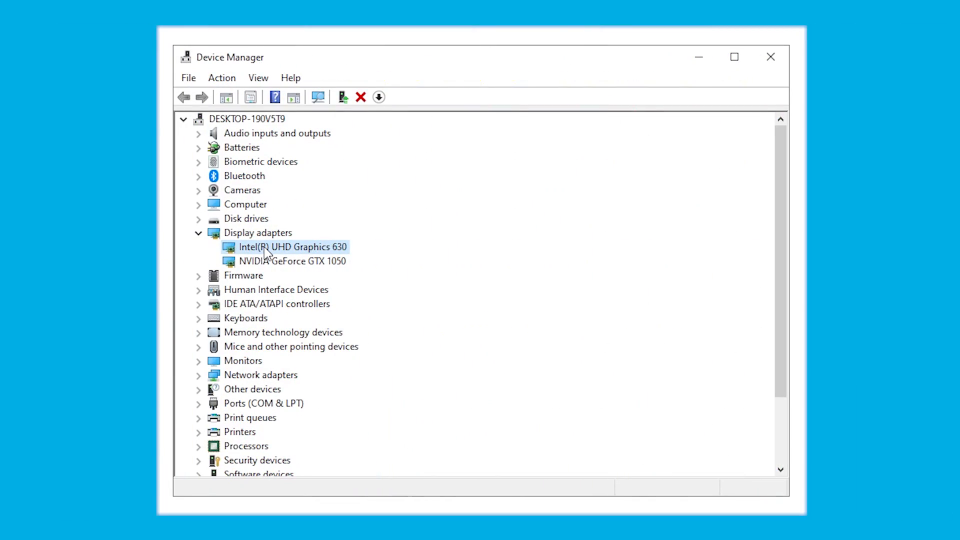
# - Run an automatic driver search for Intel(R) UHD Graphics 630 and close the 'best drivers installed' result
pyautogui.rightClick(293, 247)
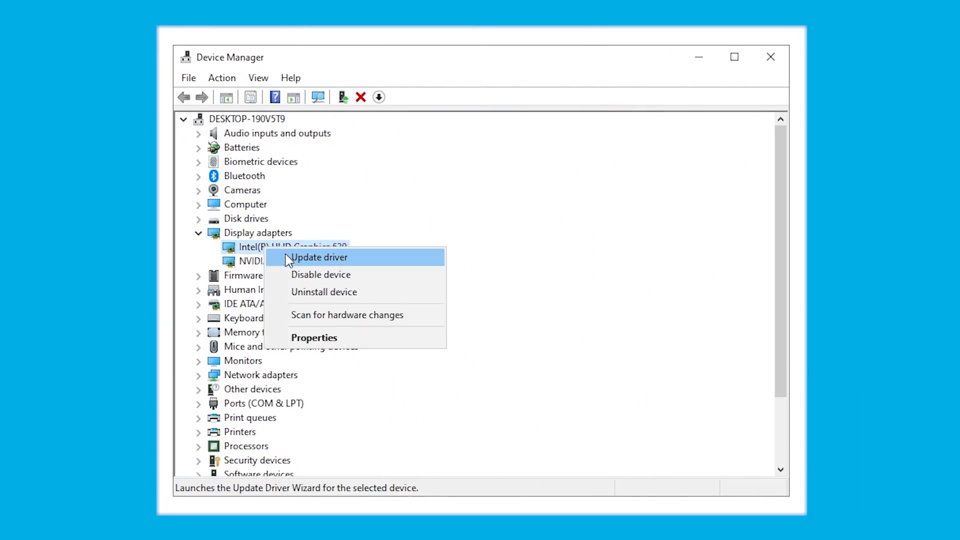
pyautogui.moveTo(297, 264)
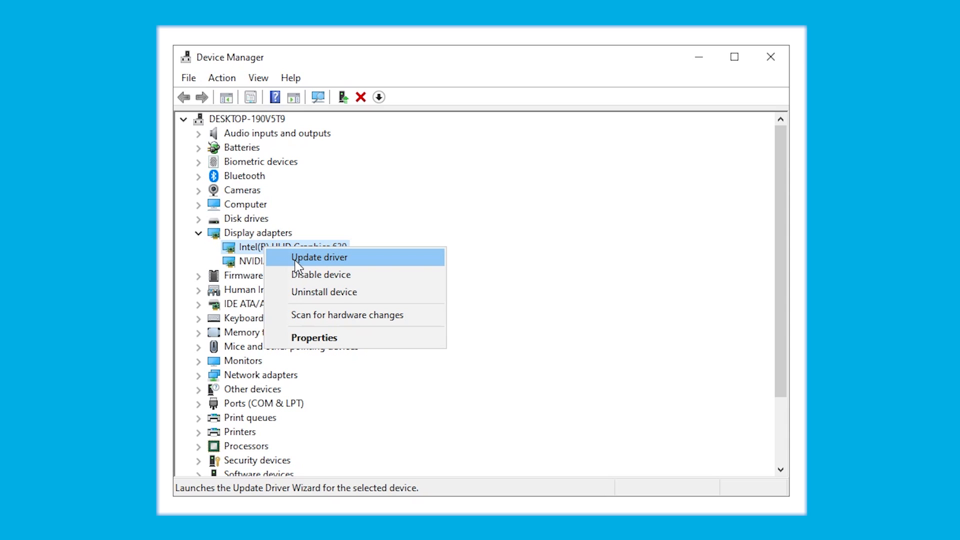
pyautogui.click(318, 257)
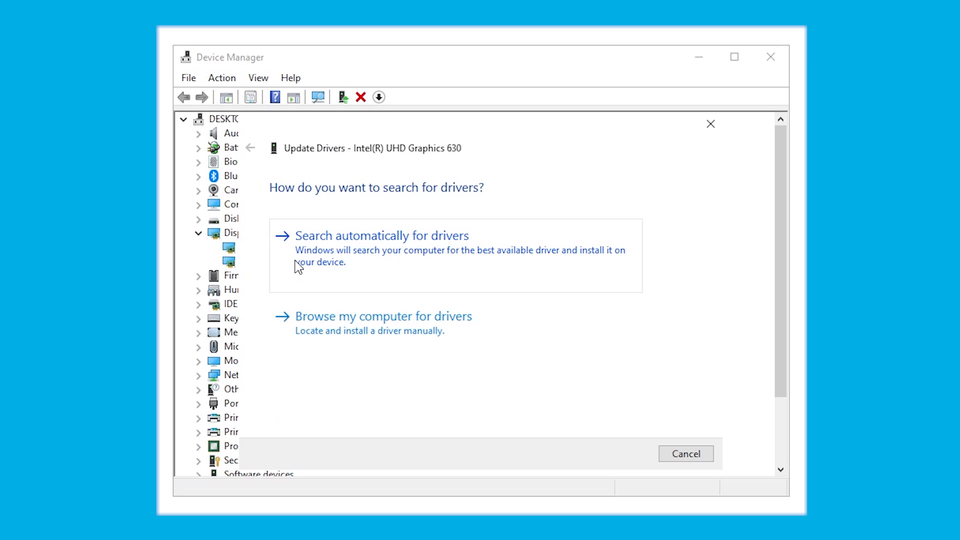
pyautogui.click(382, 235)
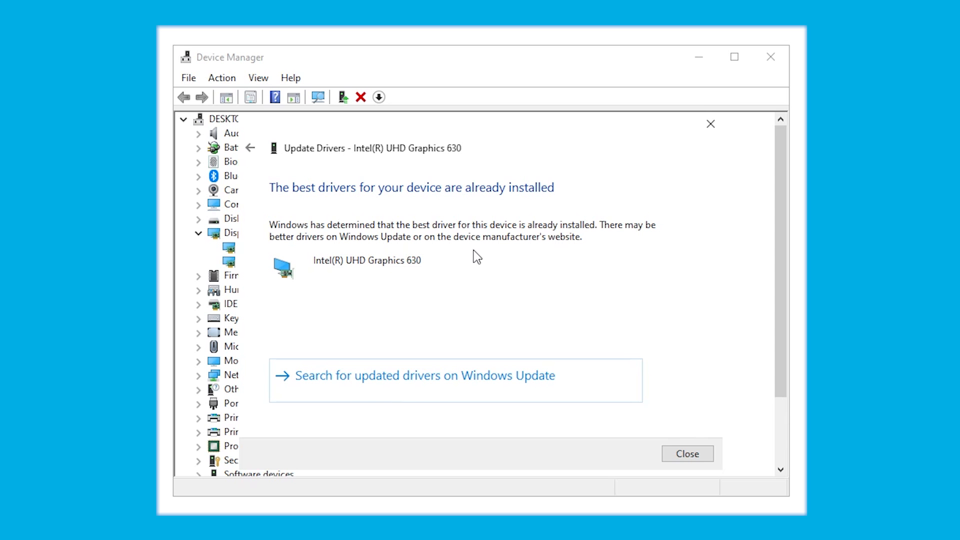
pyautogui.moveTo(721, 451)
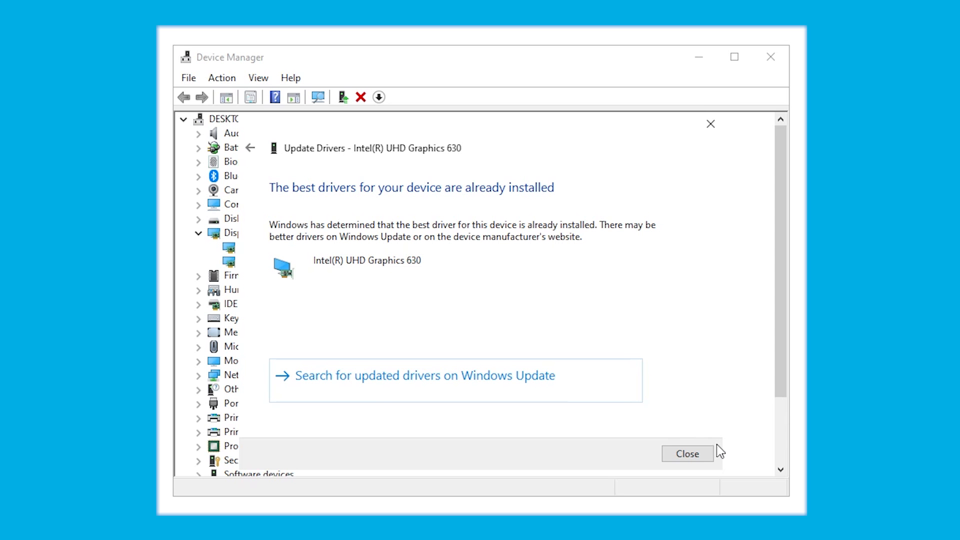
pyautogui.click(687, 454)
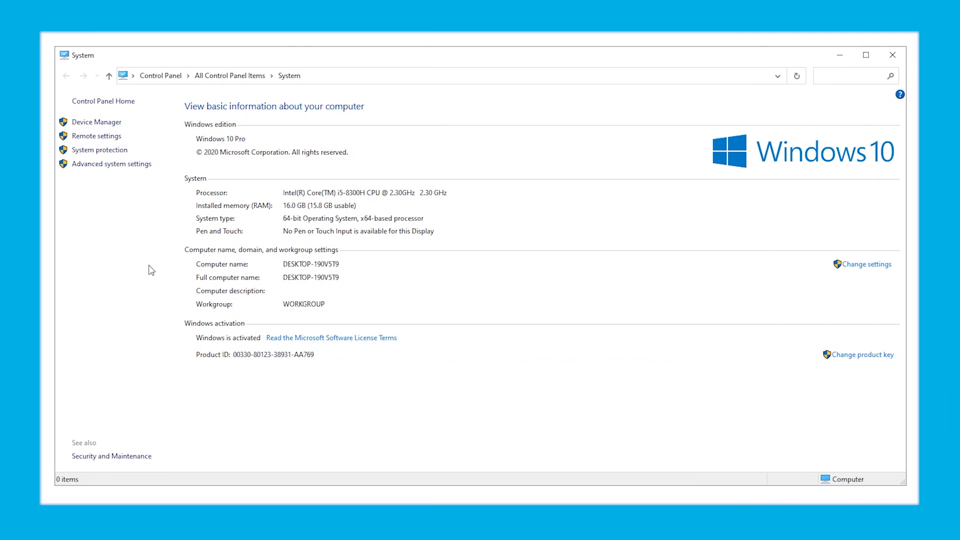
pyautogui.moveTo(112, 163)
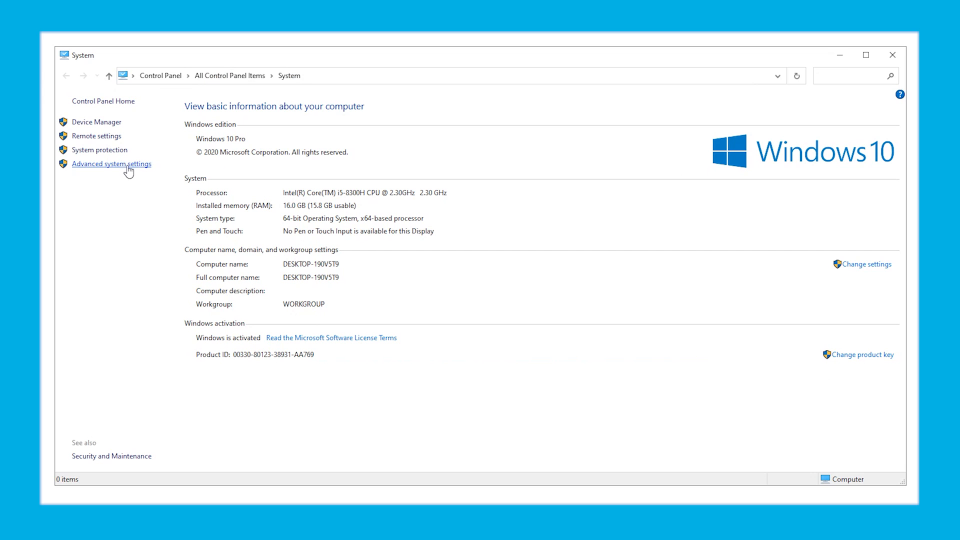
# - Go from Advanced system settings to the System Protection tab and start System Restore
pyautogui.click(112, 164)
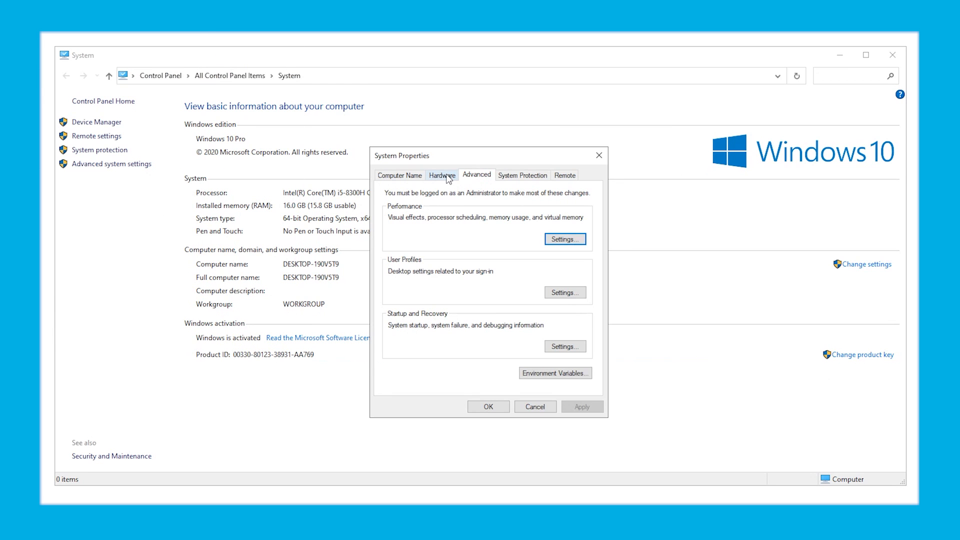
pyautogui.click(522, 175)
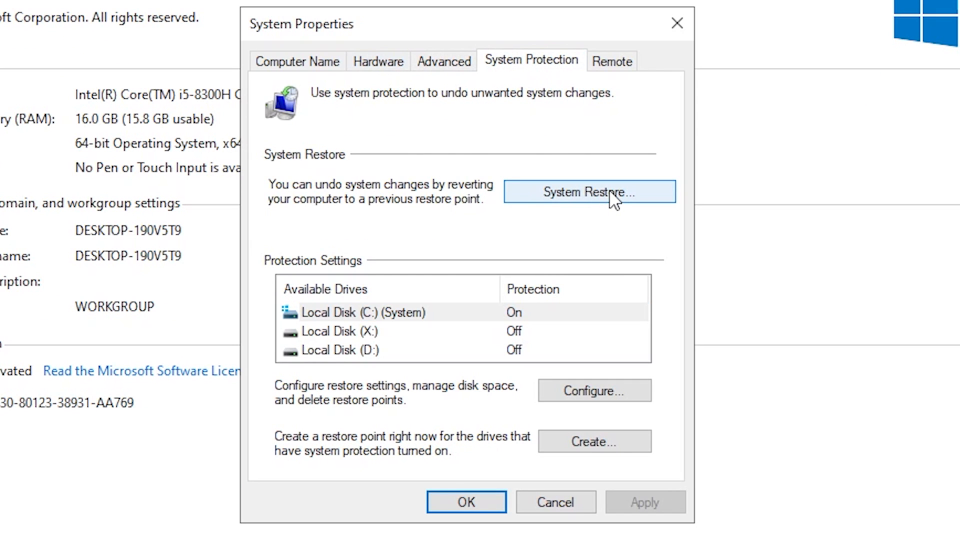
pyautogui.click(589, 192)
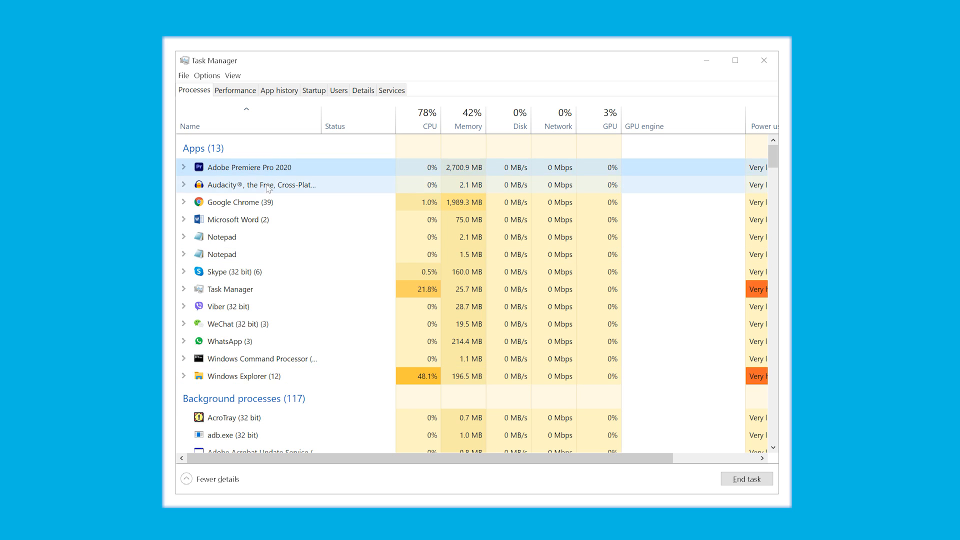
pyautogui.moveTo(239, 341)
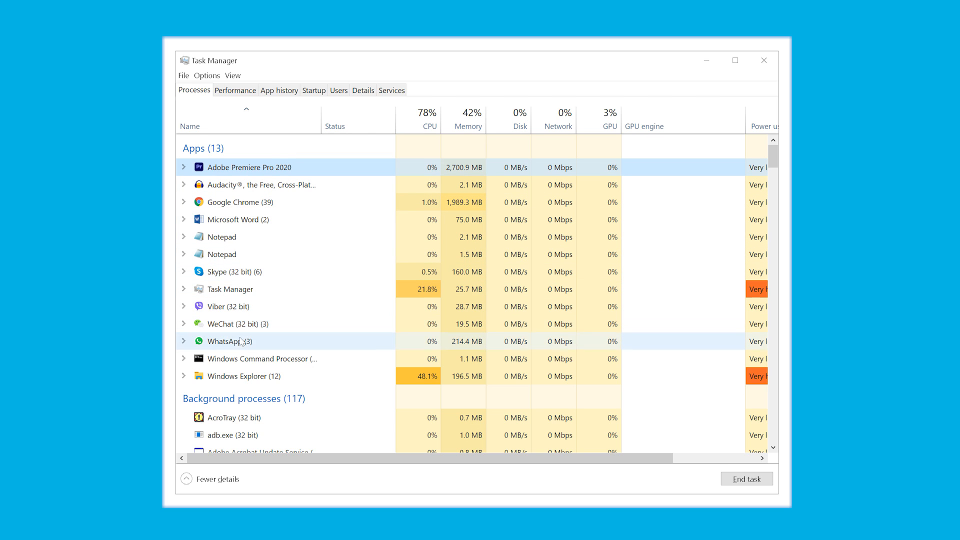
# - Select the Windows Explorer process in Task Manager's Processes list
pyautogui.click(244, 375)
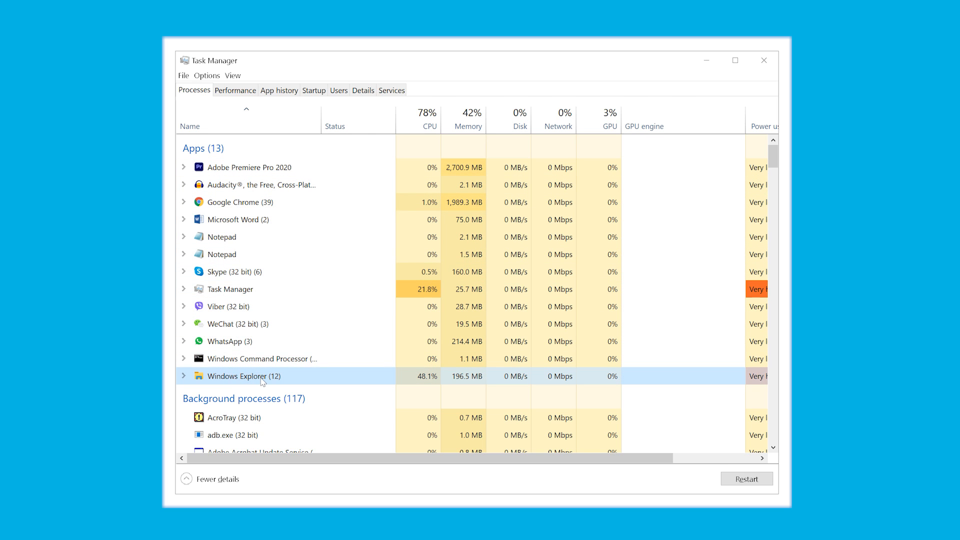
pyautogui.moveTo(747, 478)
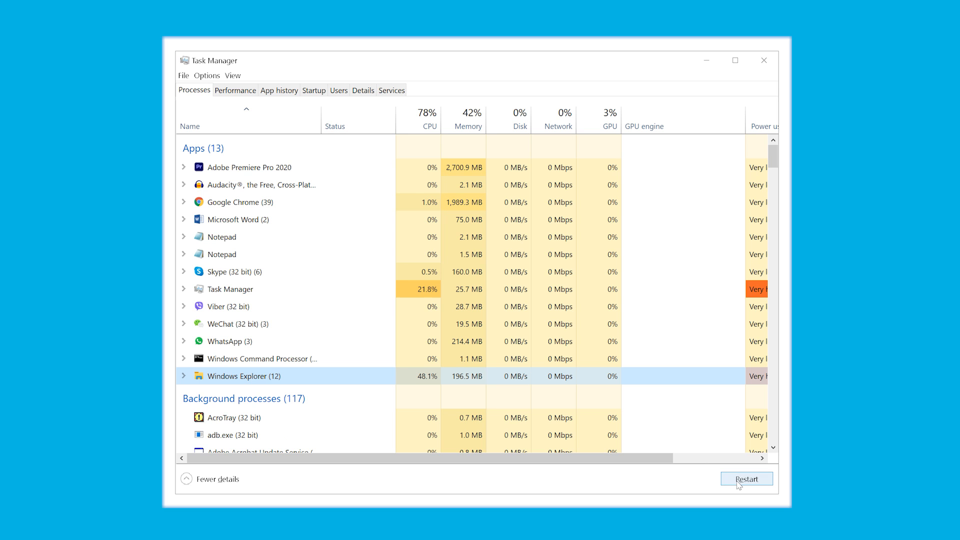